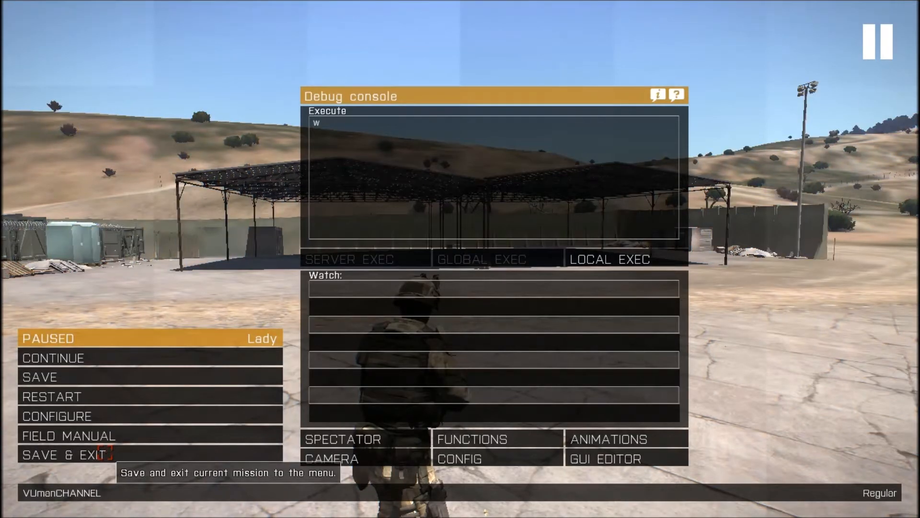
- Leave the preview and place a NATO Officer unit named 'bob' beside the road
left_click(63, 454)
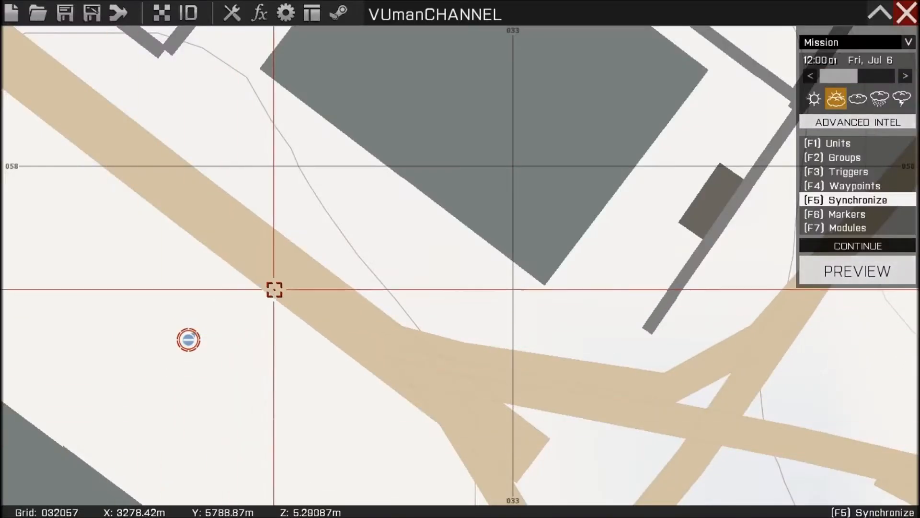
left_click(834, 143)
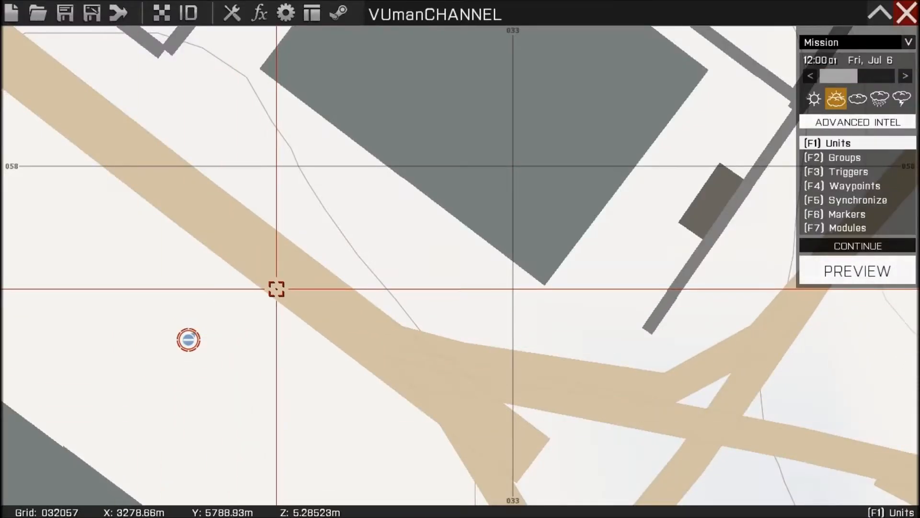
double_click(185, 342)
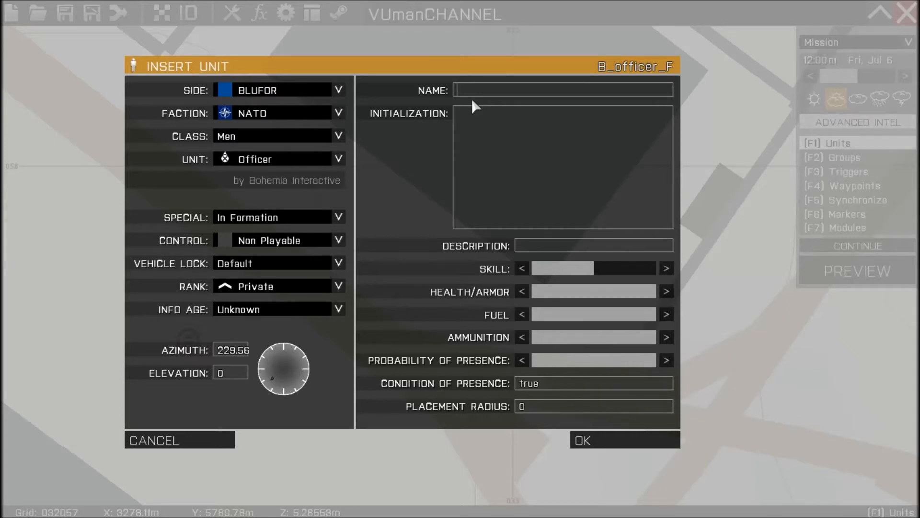
type("bo")
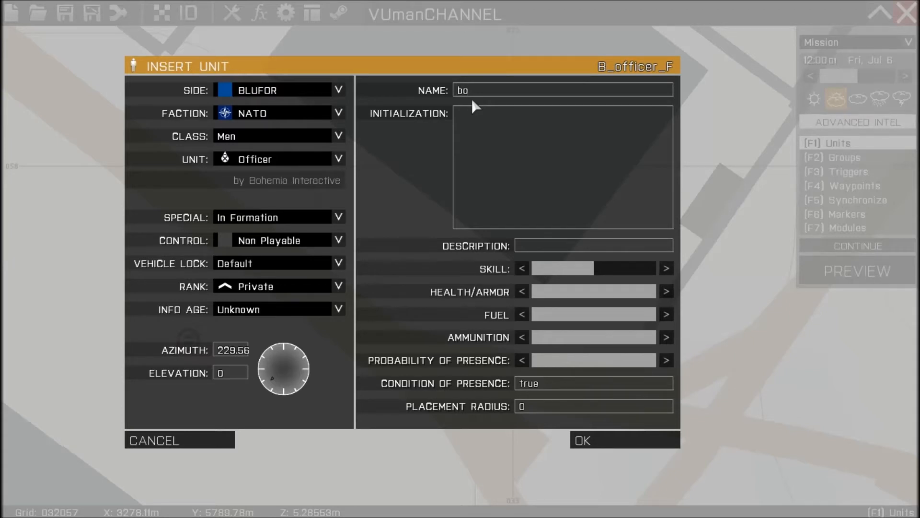
type("b")
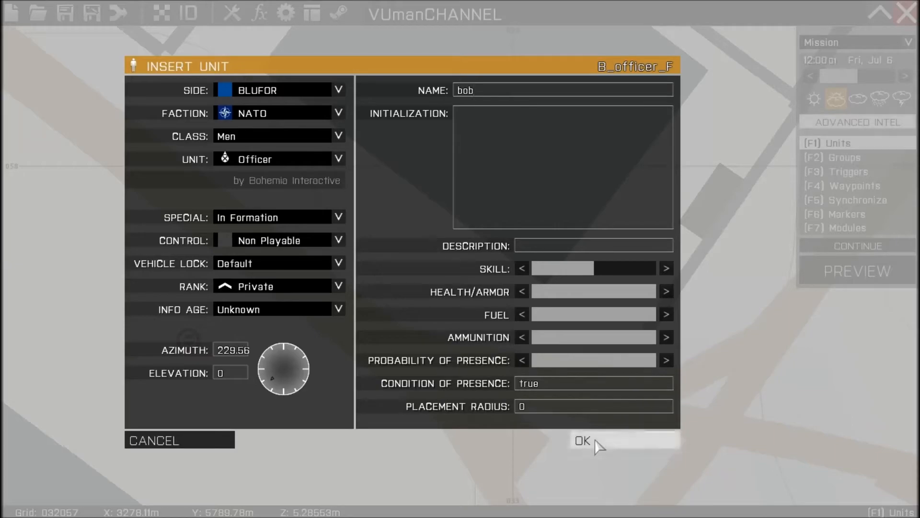
left_click(584, 441)
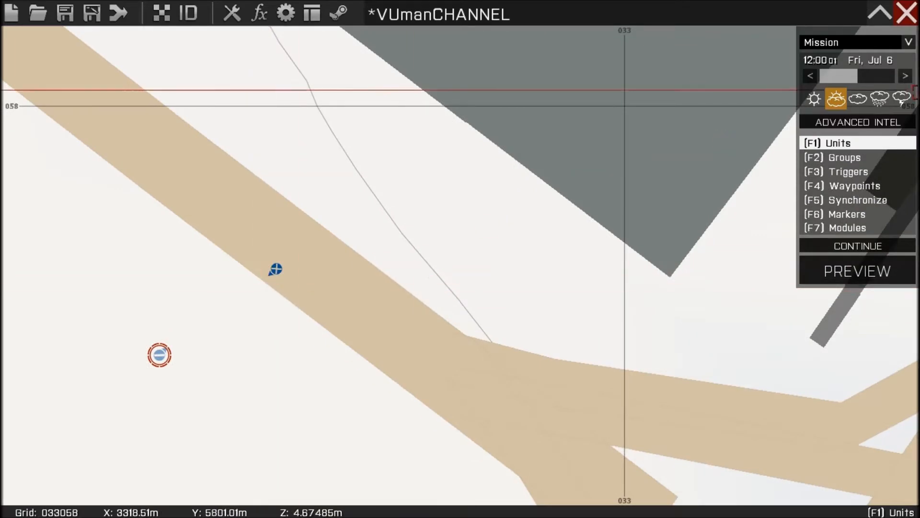
- Insert a rectangular trigger with Axis A 1, Axis B 5, activated by BLUFOR
left_click(847, 170)
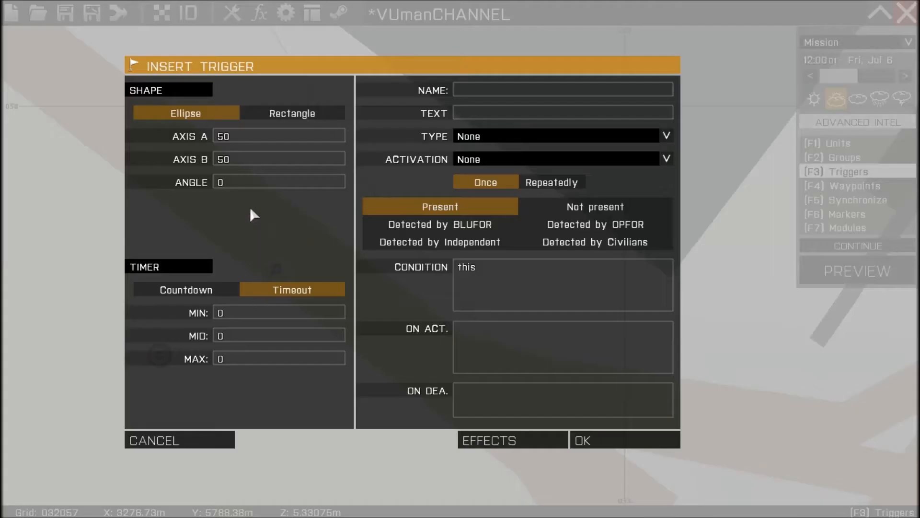
left_click(226, 136)
type("1")
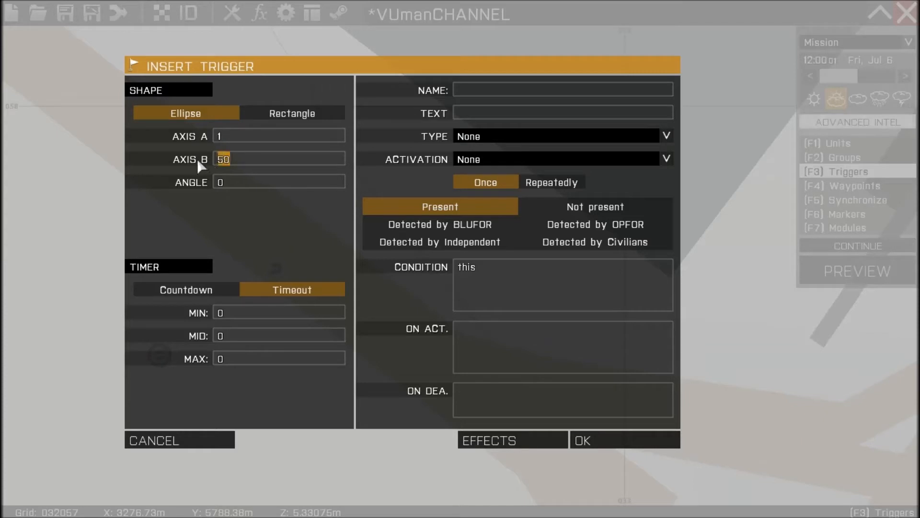
left_click(292, 113)
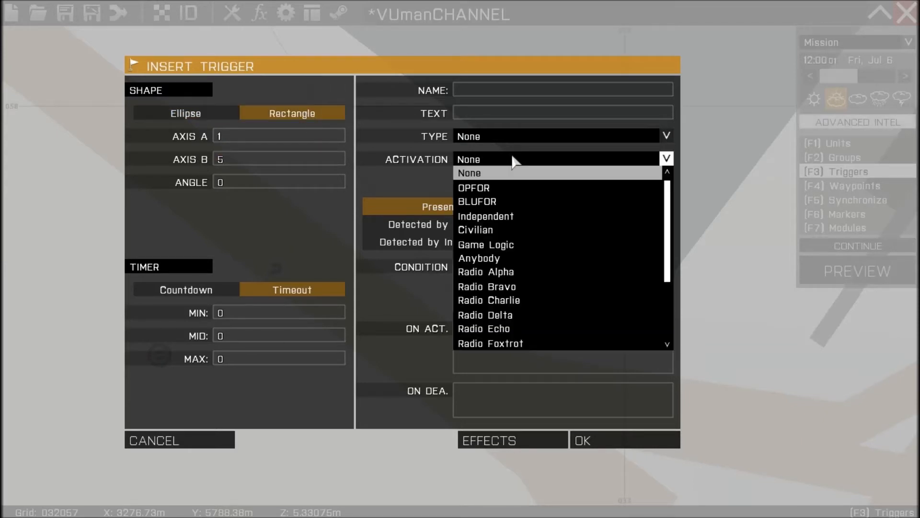
left_click(476, 201)
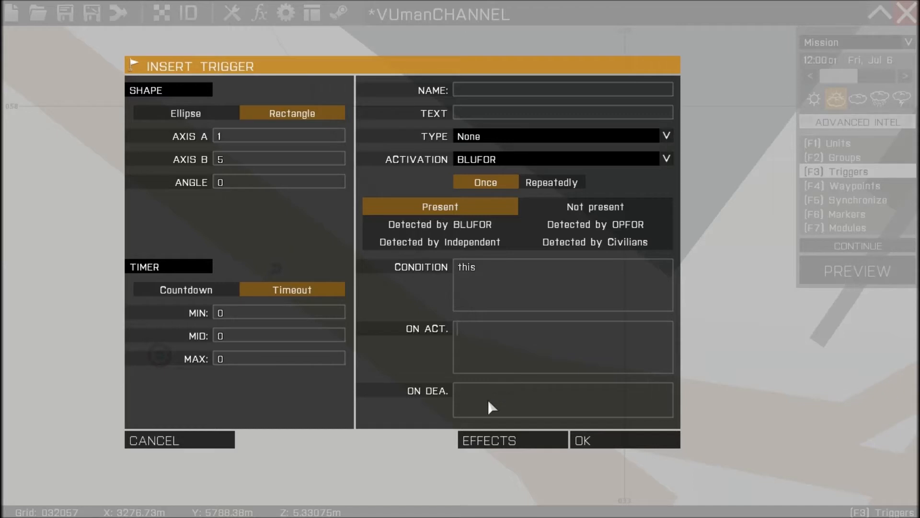
- Give the trigger the On Act command bob playAction "Salute"; and place it
type("bob")
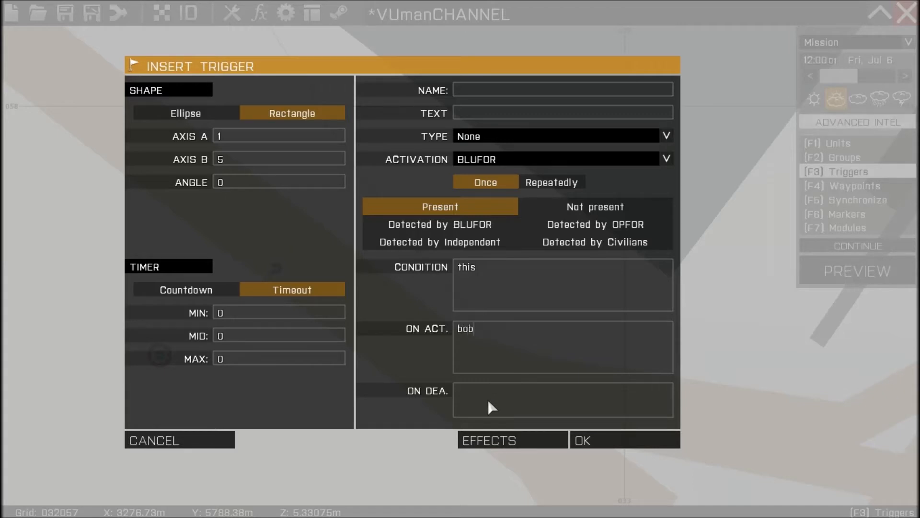
type("pa")
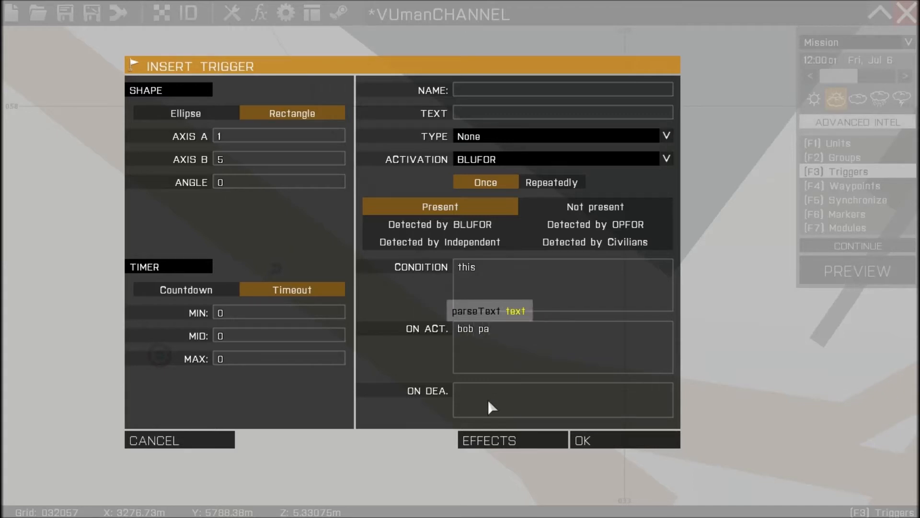
type("ya")
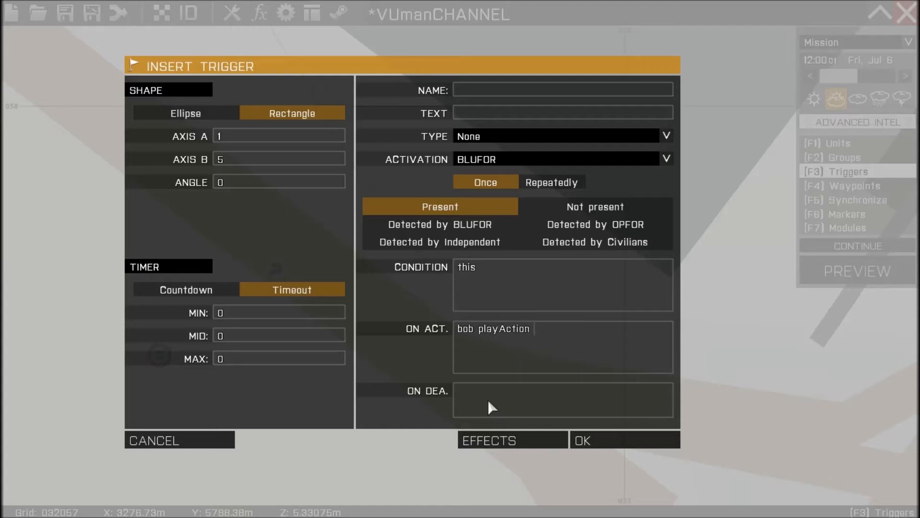
type("\"Salute")
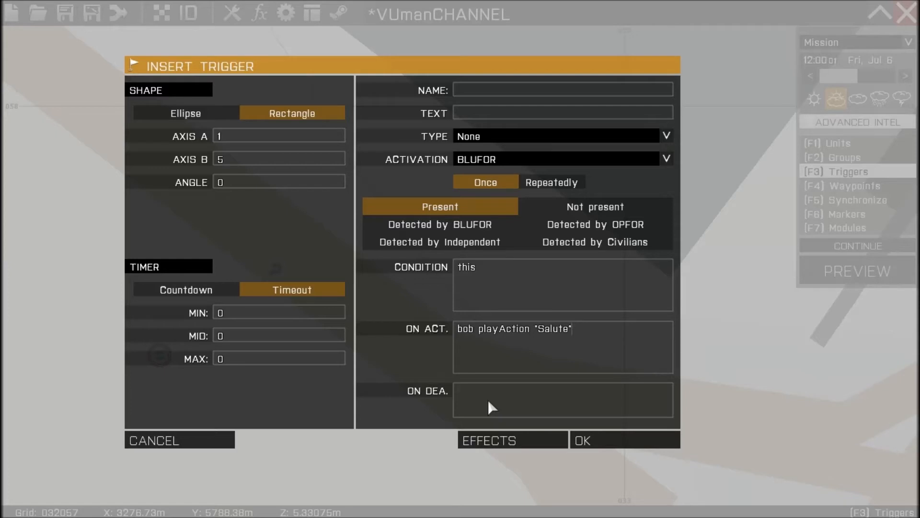
type(";")
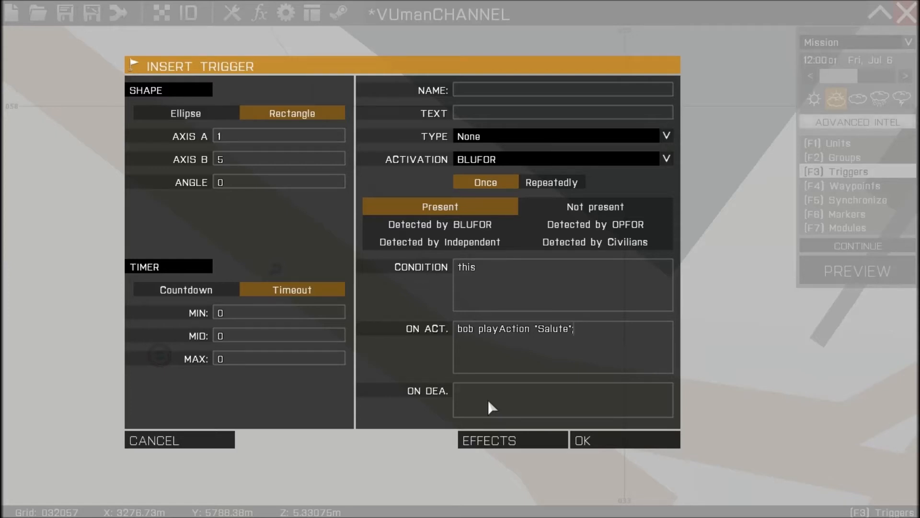
left_click(602, 439)
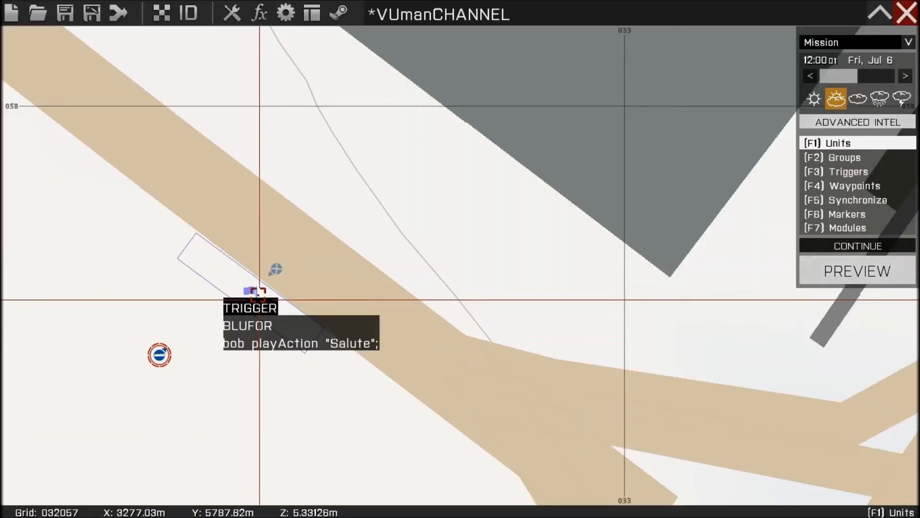
- Reopen the salute trigger, keep Type None and set Activation to Radio Alpha
double_click(251, 290)
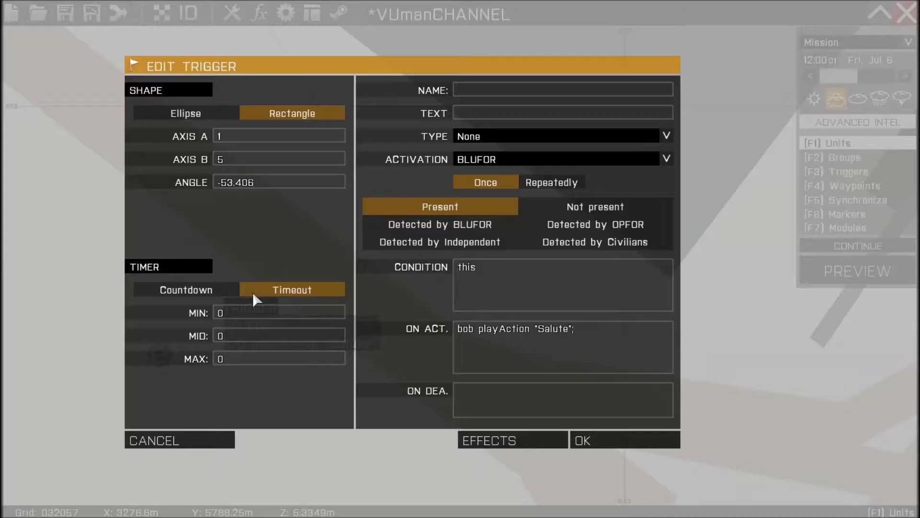
left_click(667, 158)
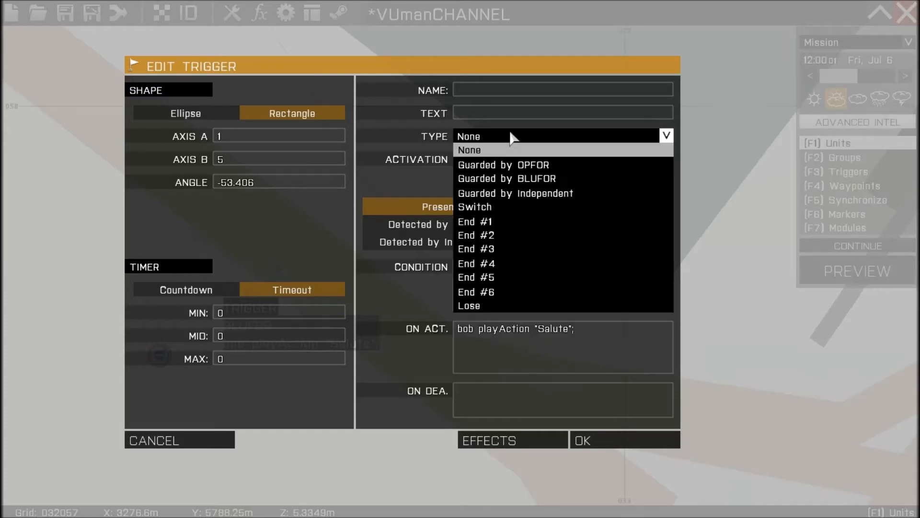
left_click(468, 149)
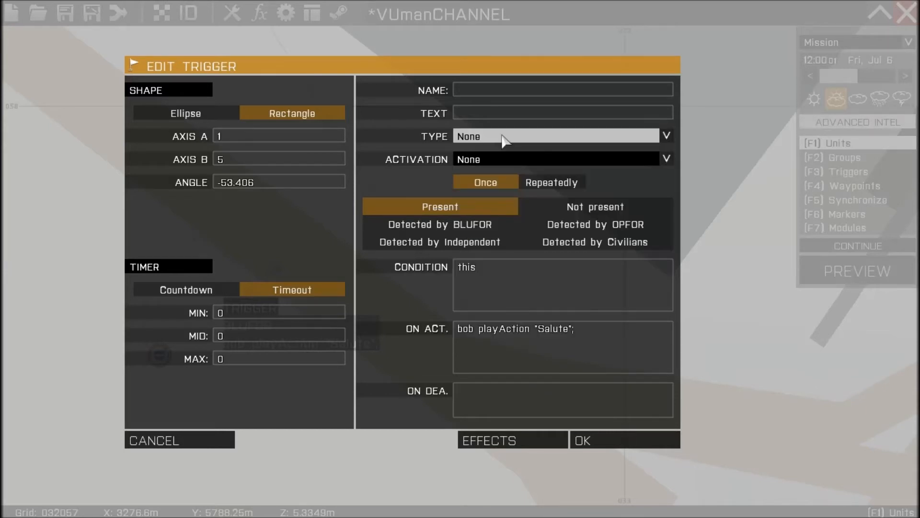
left_click(665, 158)
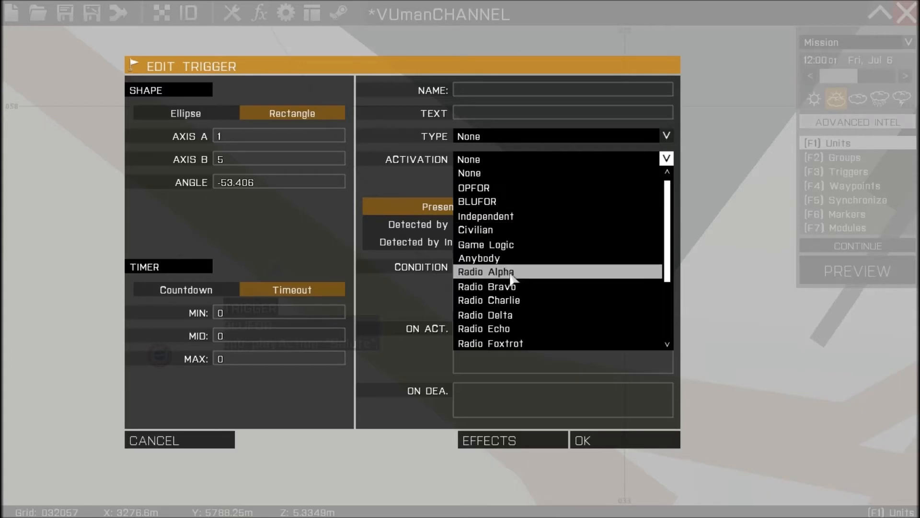
left_click(486, 273)
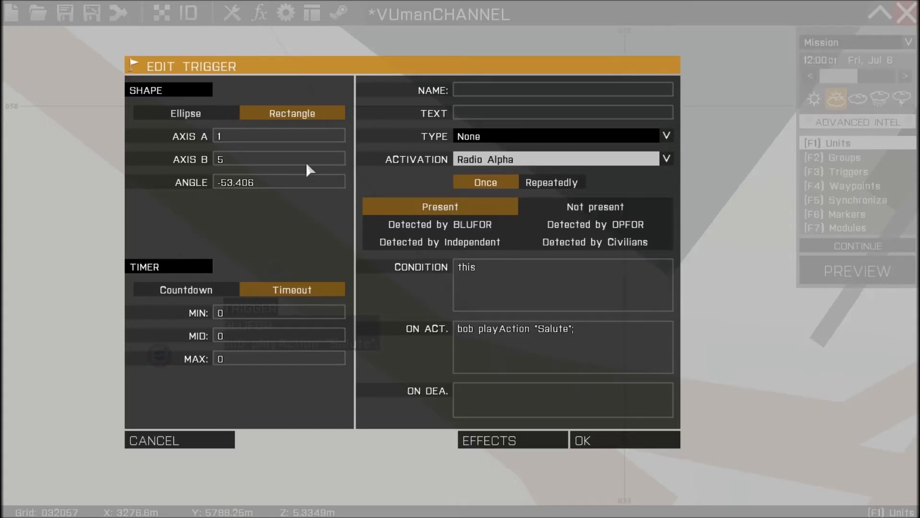
- Clear the trigger's Axis A and B sizes and confirm it back to the map
left_click(279, 137)
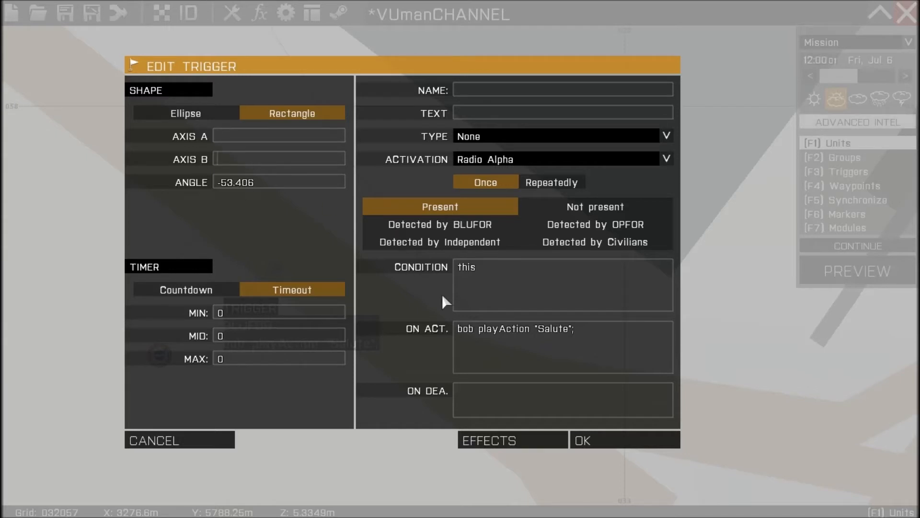
mouse_move(466, 185)
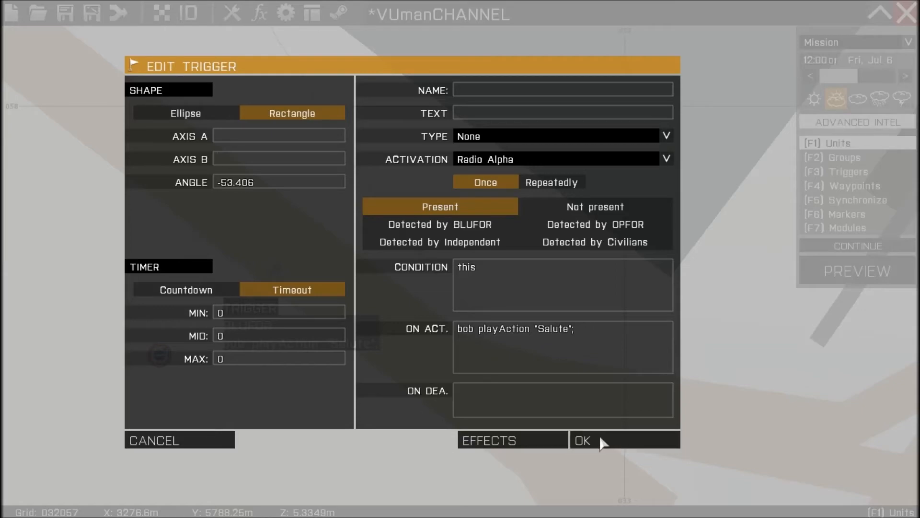
left_click(582, 440)
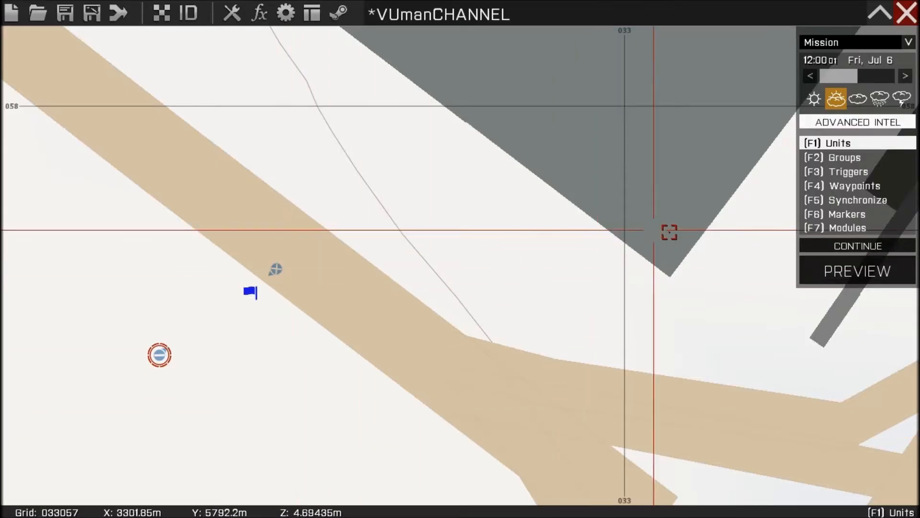
left_click(857, 270)
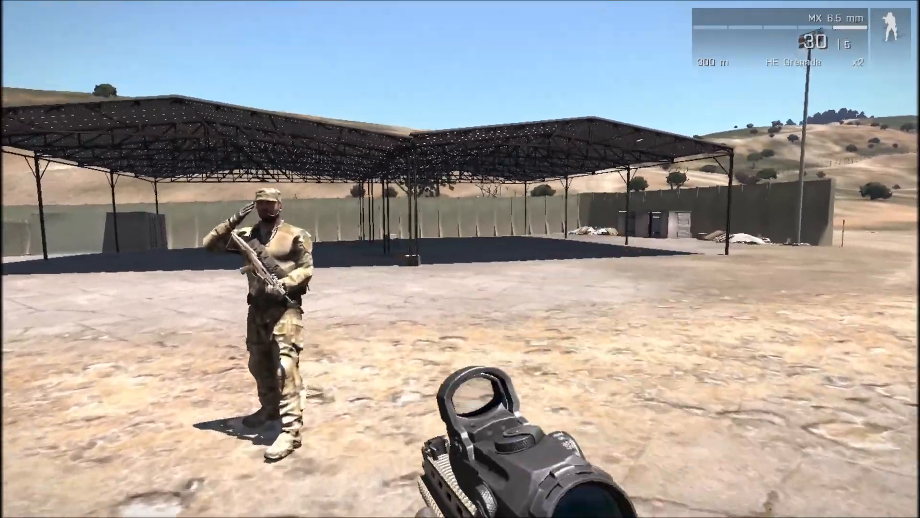
mouse_move(470, 244)
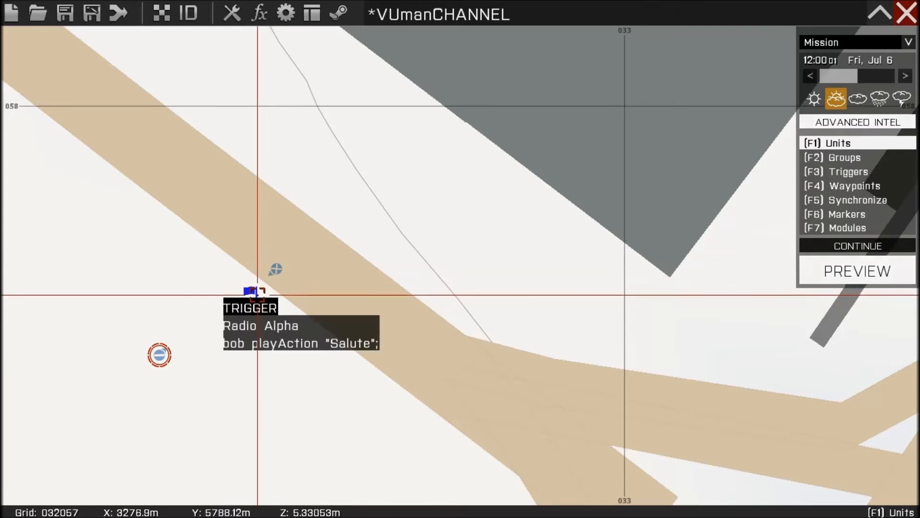
- Place a new trigger with Activation set to Radio Bravo
left_click(848, 170)
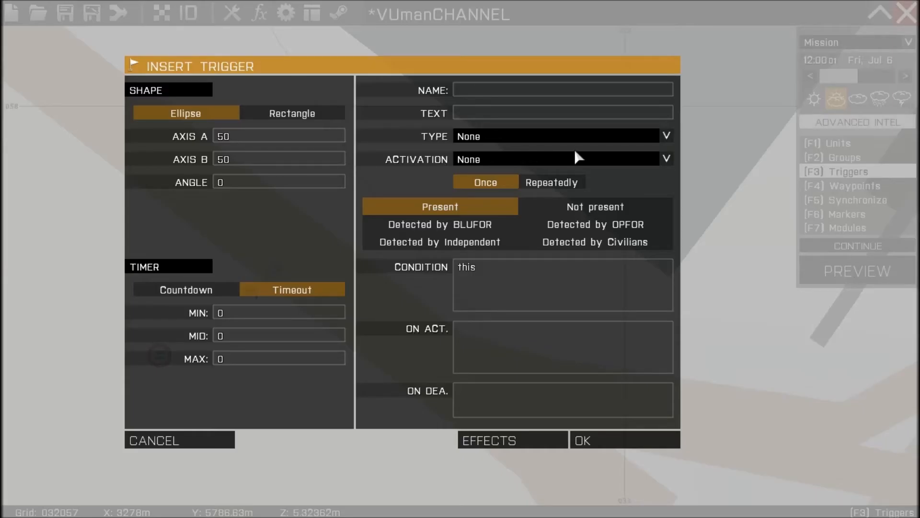
left_click(666, 158)
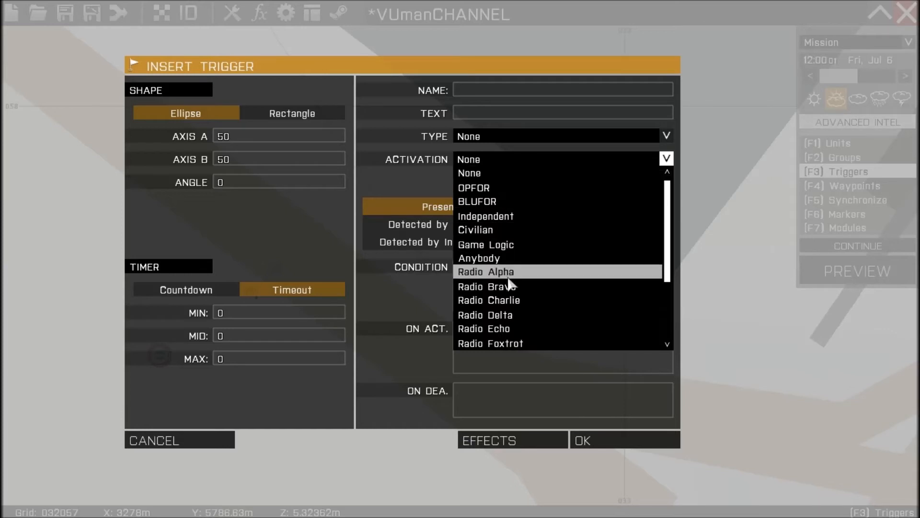
left_click(482, 286)
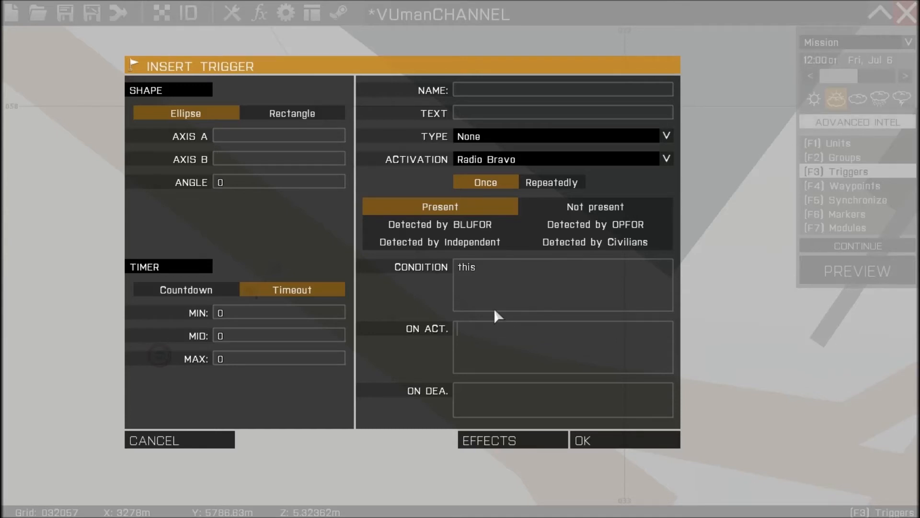
mouse_move(494, 330)
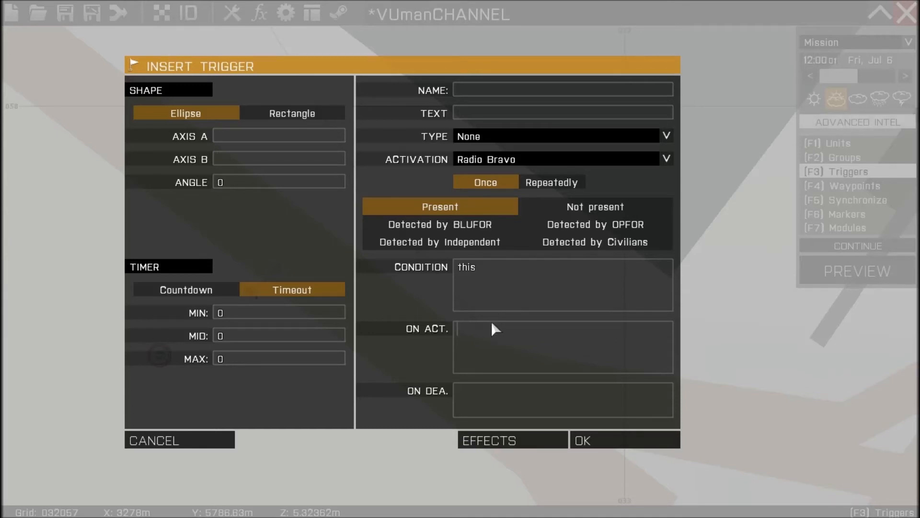
- Enter the On Act command bob playAction "Stand"; for the new trigger
type("bob")
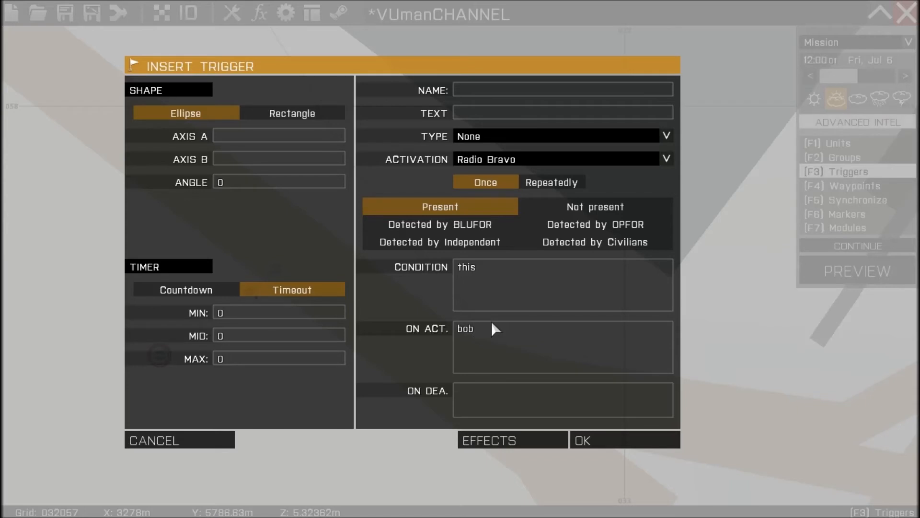
type("playAction \"")
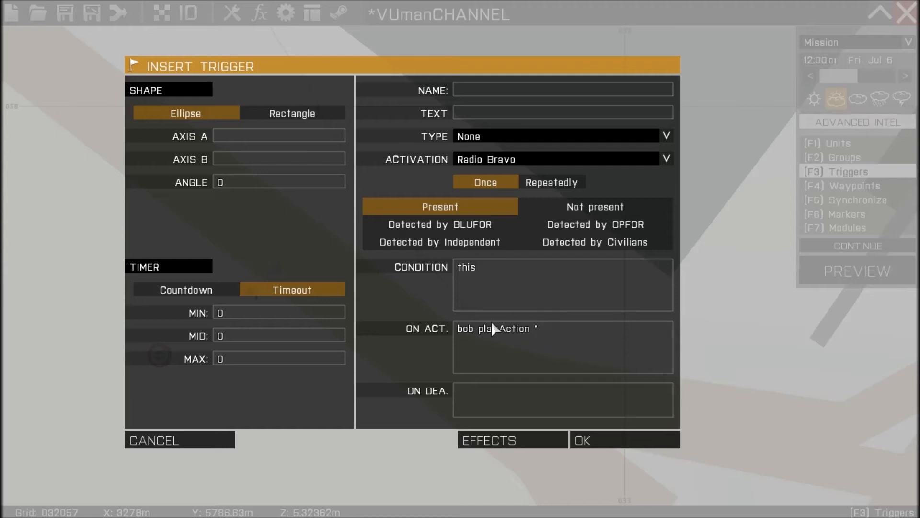
type("S")
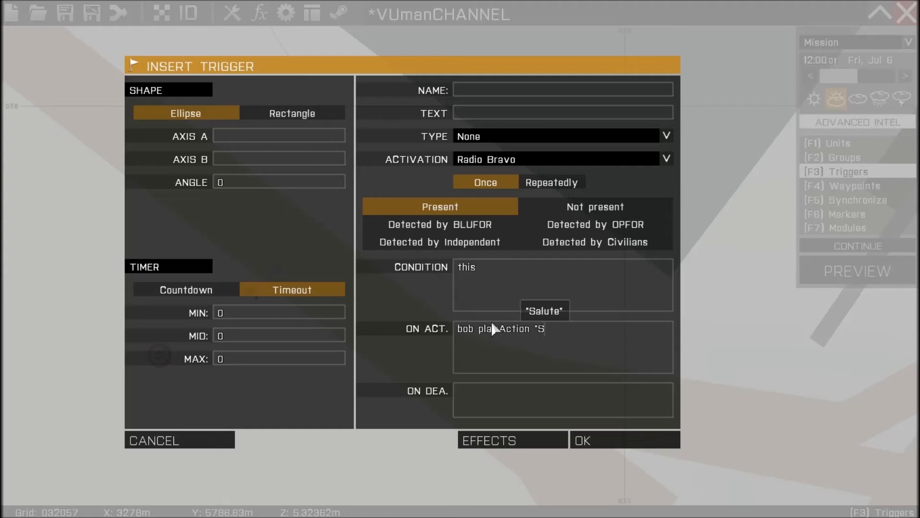
type("tand")
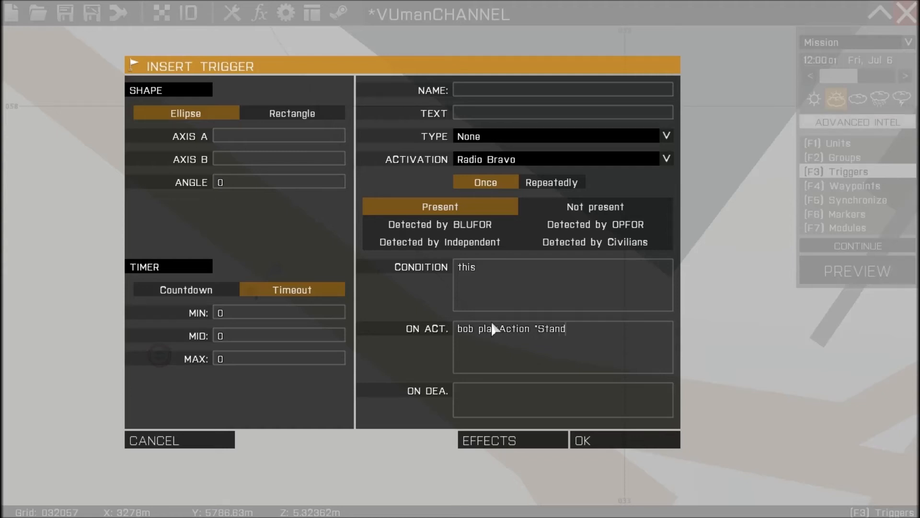
type("\";")
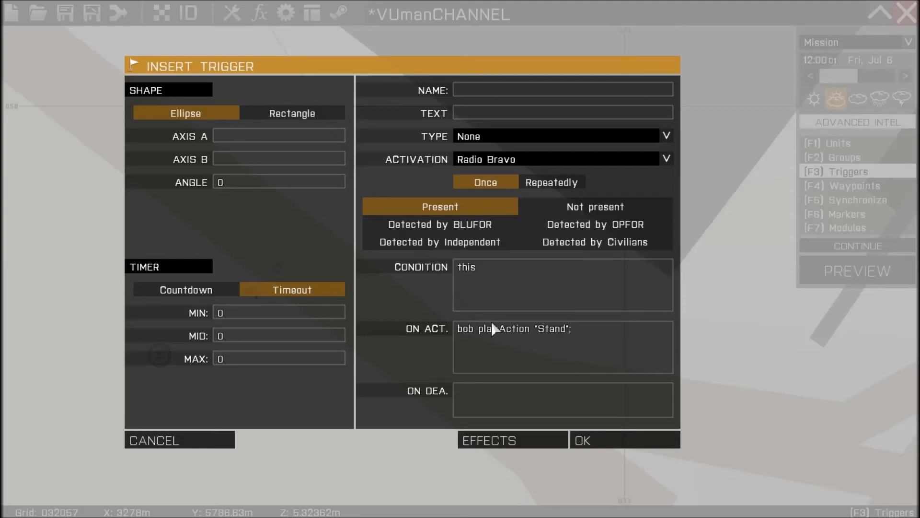